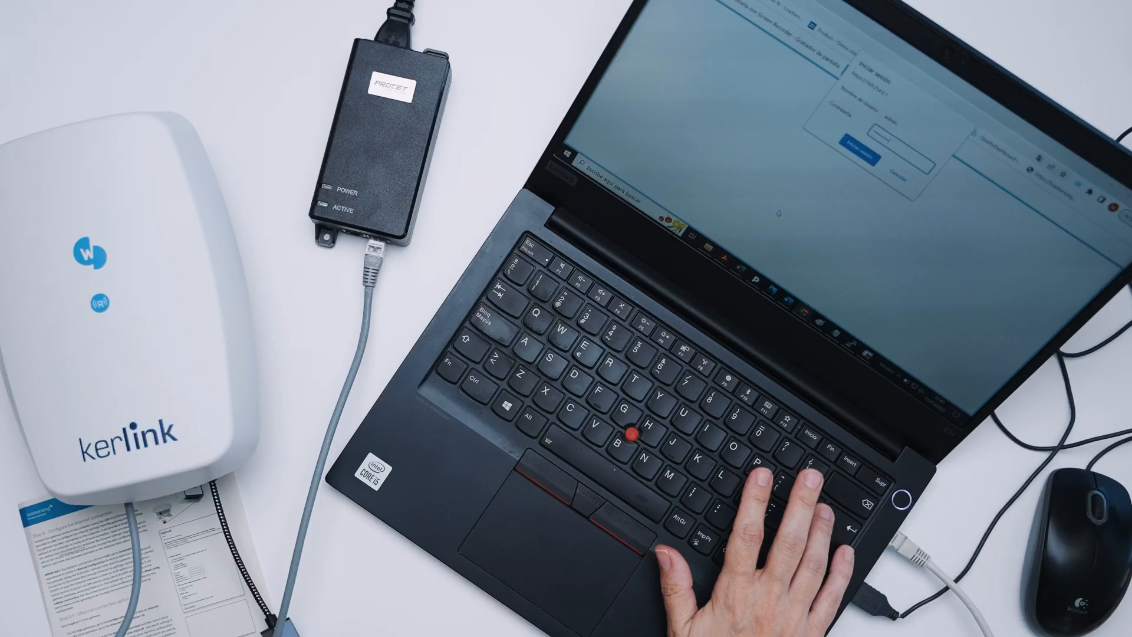
Step: Log in to the gateway and continue past the radio coverage test results
click(863, 141)
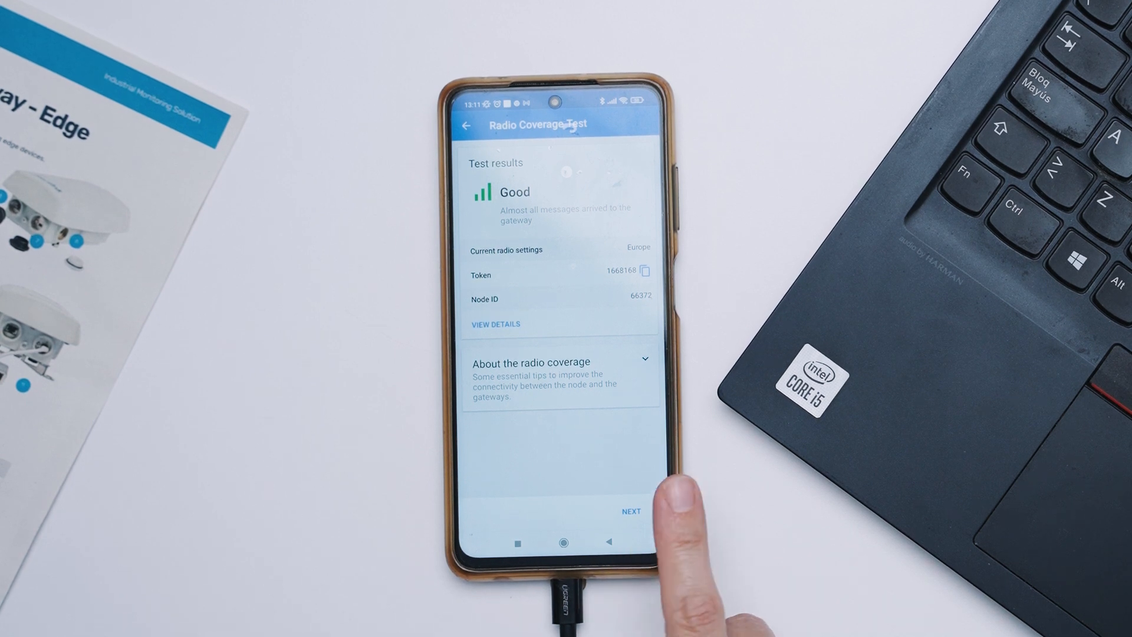
click(630, 510)
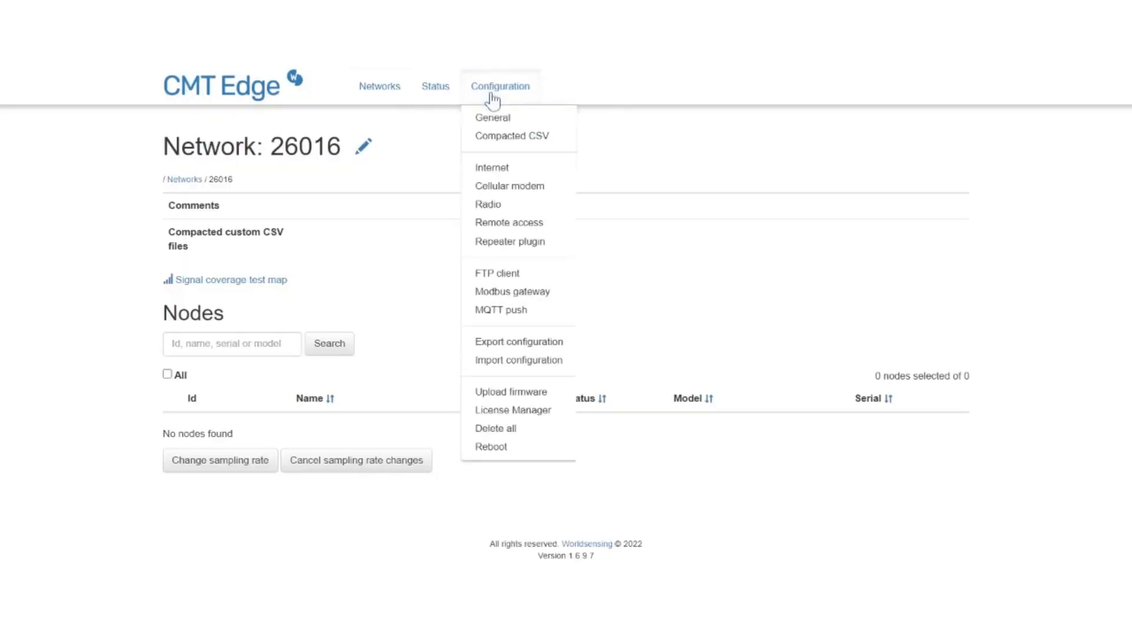
mouse_move(510, 241)
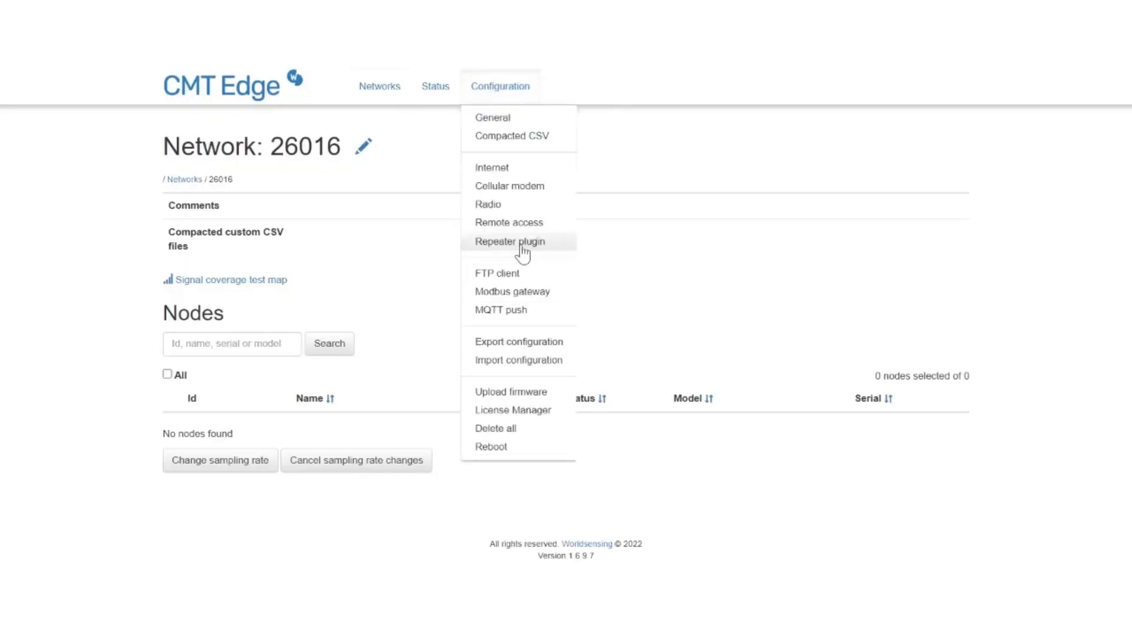
Step: Enter downstream serials 688 and 689 in the Repeater plugin settings and save the configuration
click(509, 241)
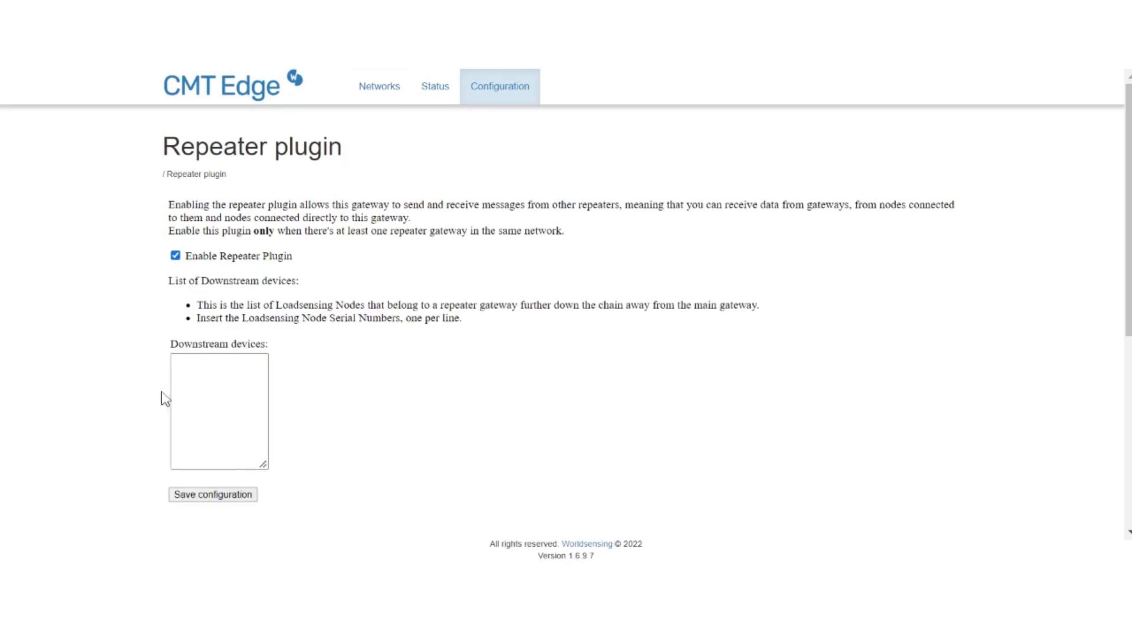
mouse_move(153, 494)
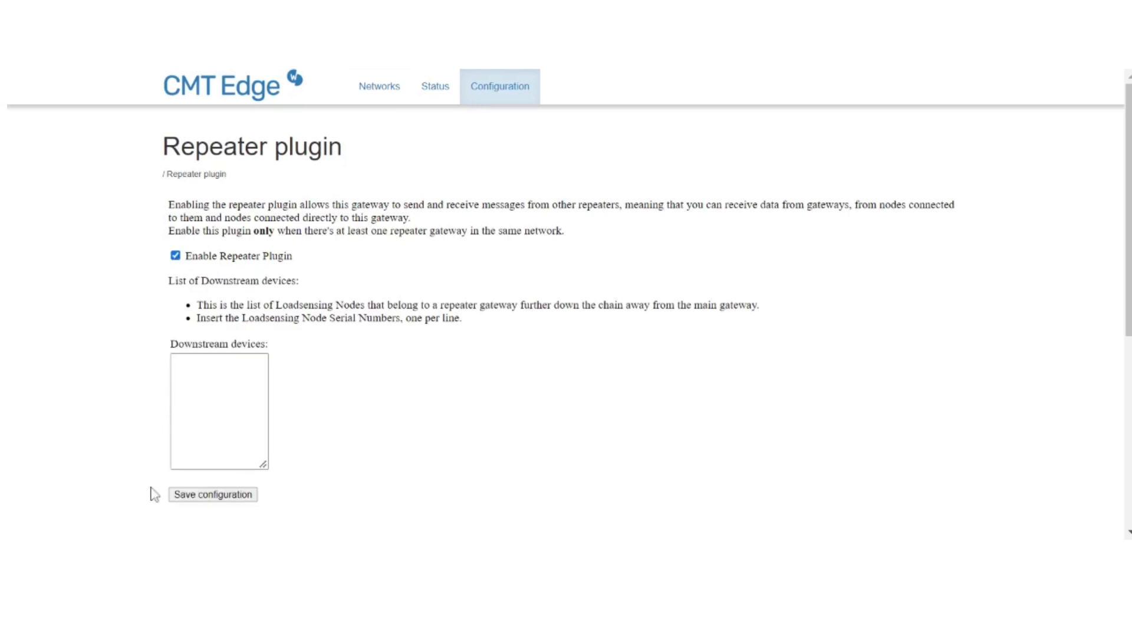
text(688)
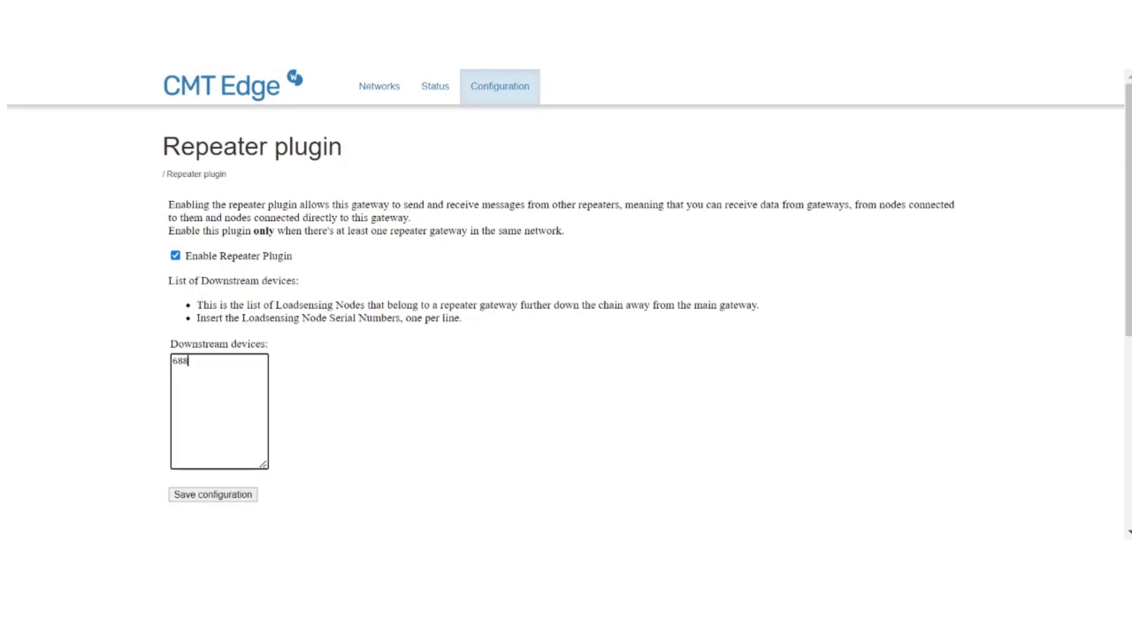
text(689)
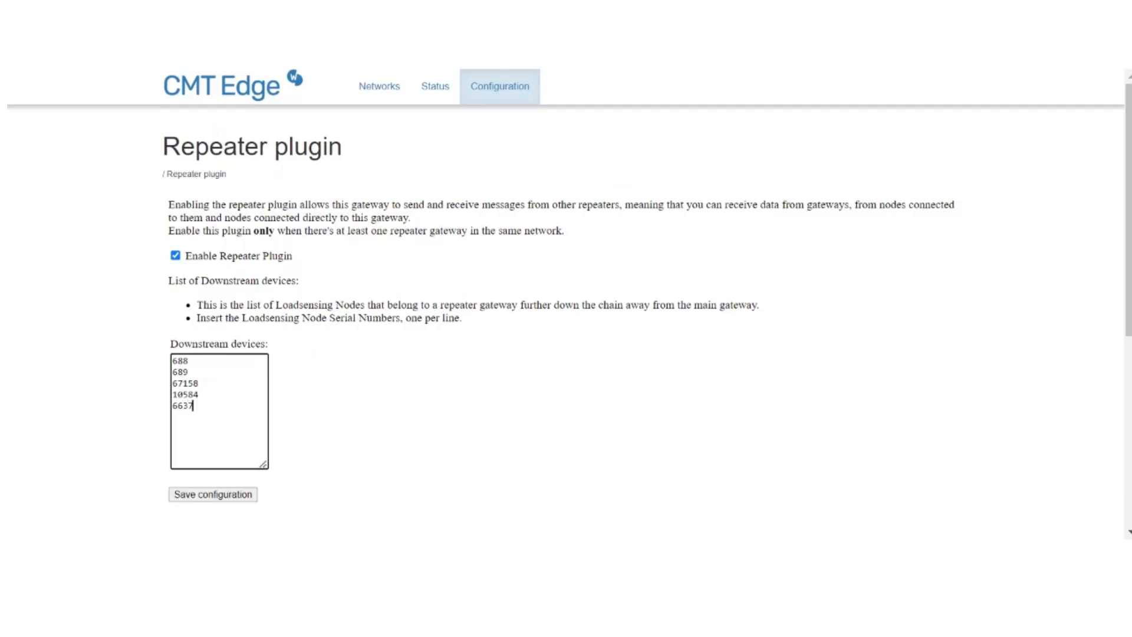
click(213, 494)
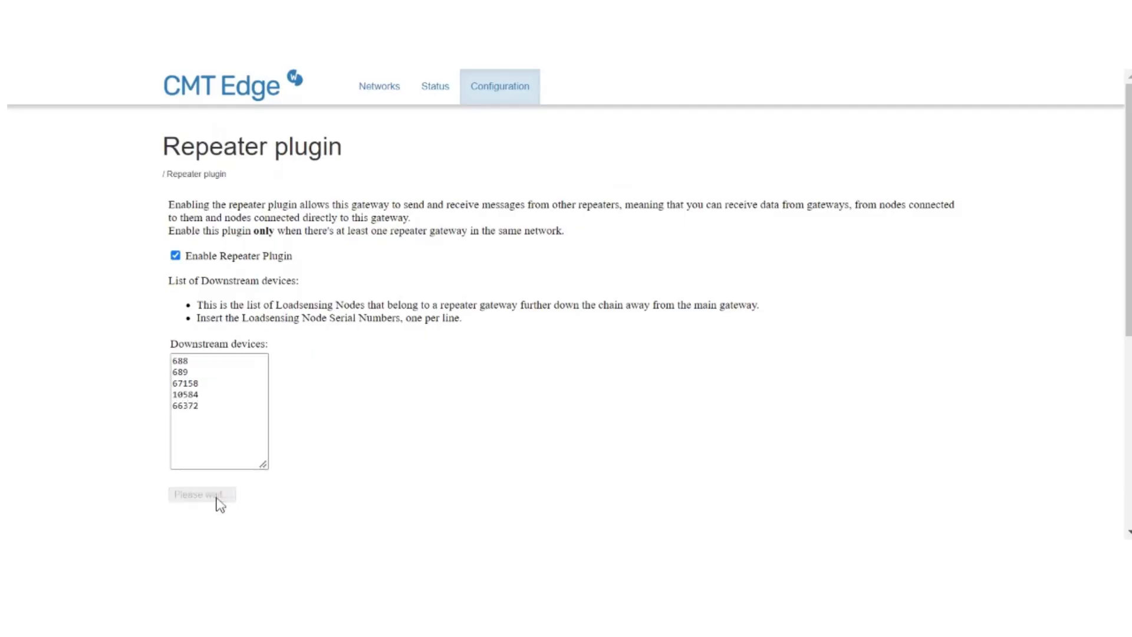
Step: Bring up the repeater's local Repeater Configuration page showing gateway 689 status
click(201, 494)
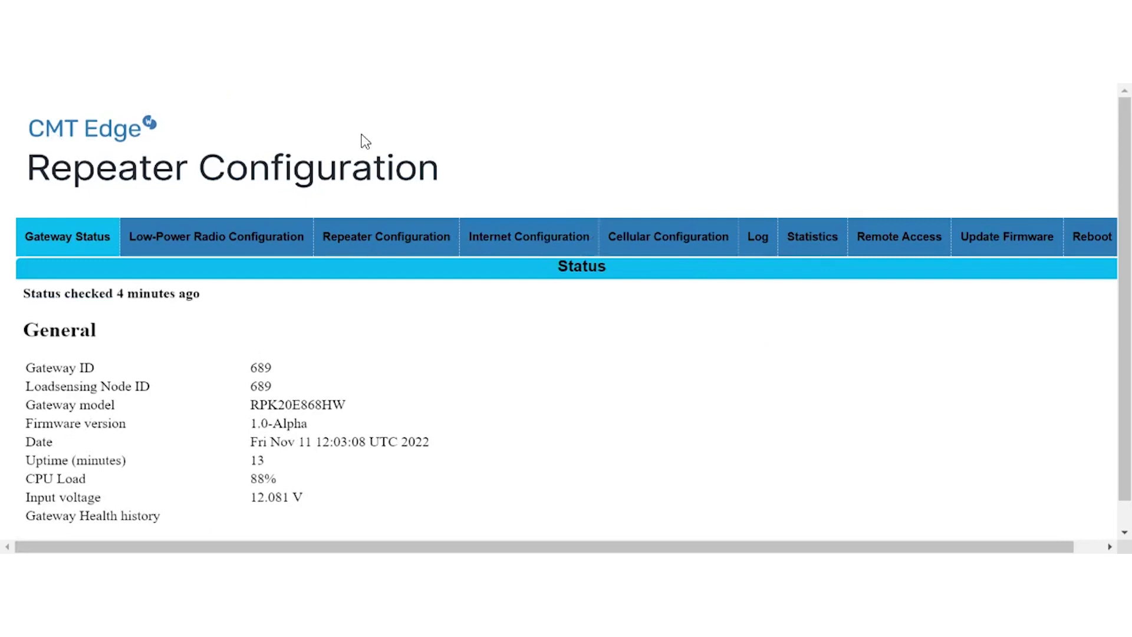
Step: Review the repeater ID settings and Gateway Status, then show the Low-Power Radio Configuration section
click(385, 236)
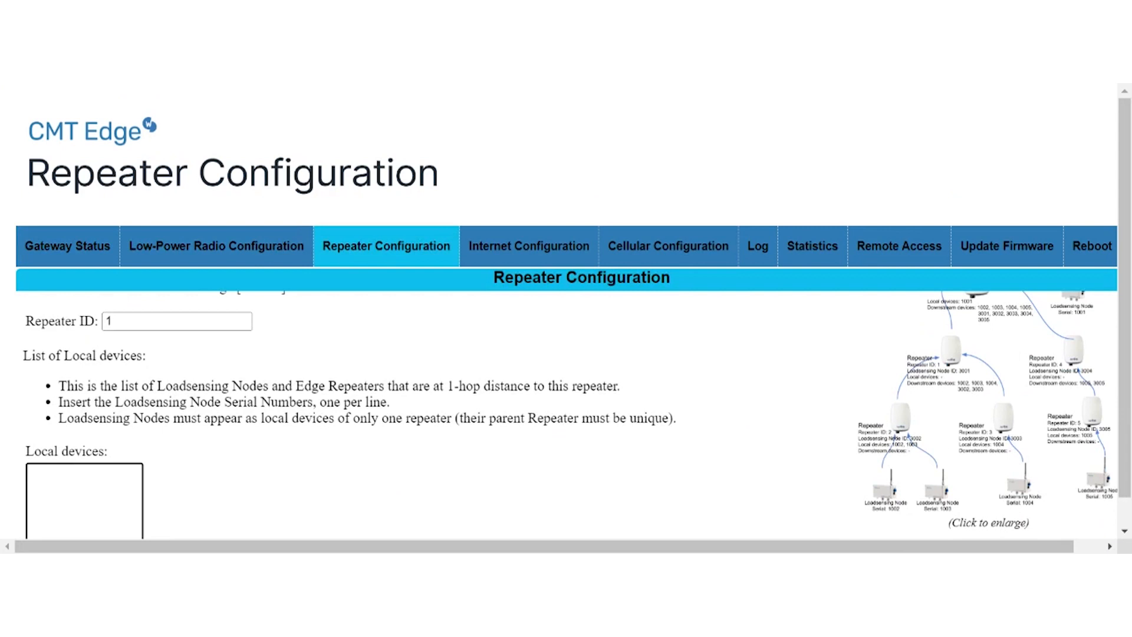
click(67, 235)
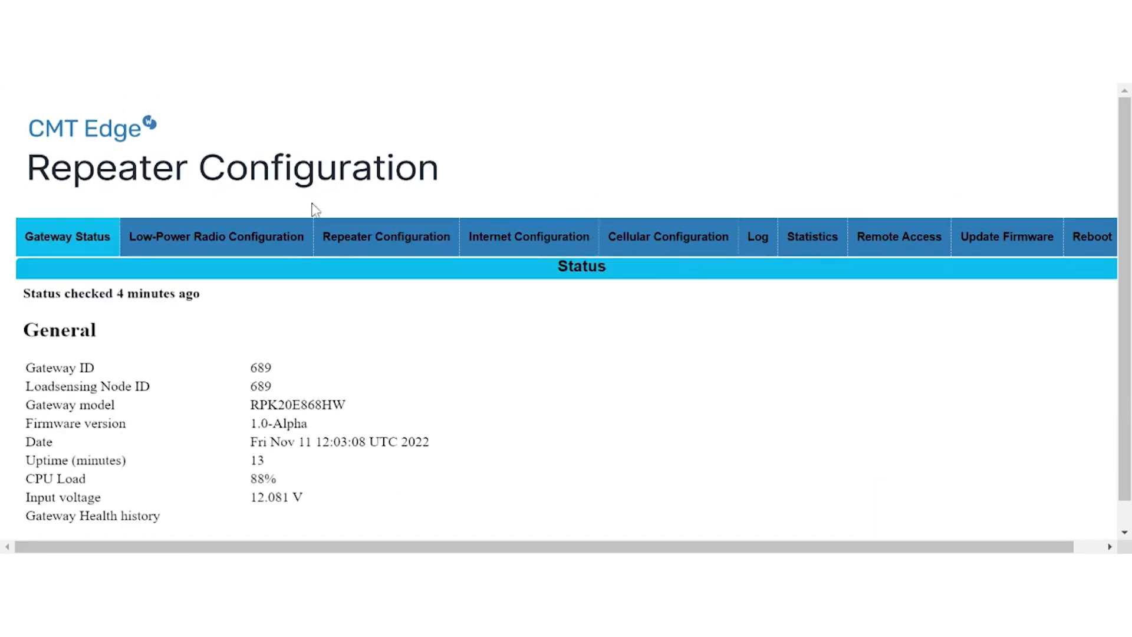
click(215, 236)
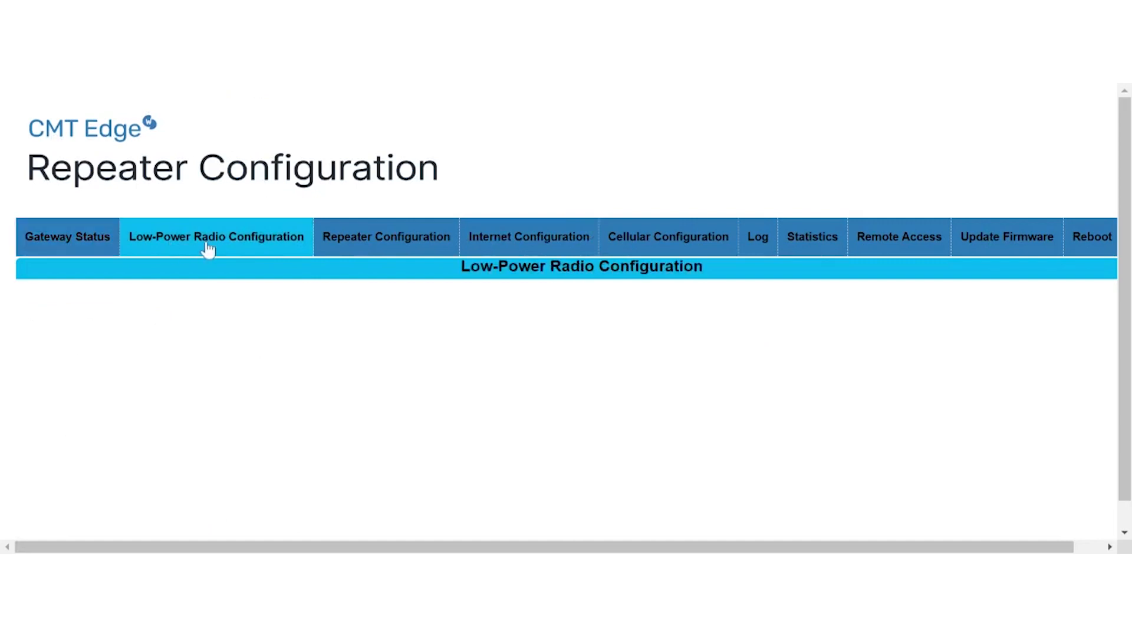